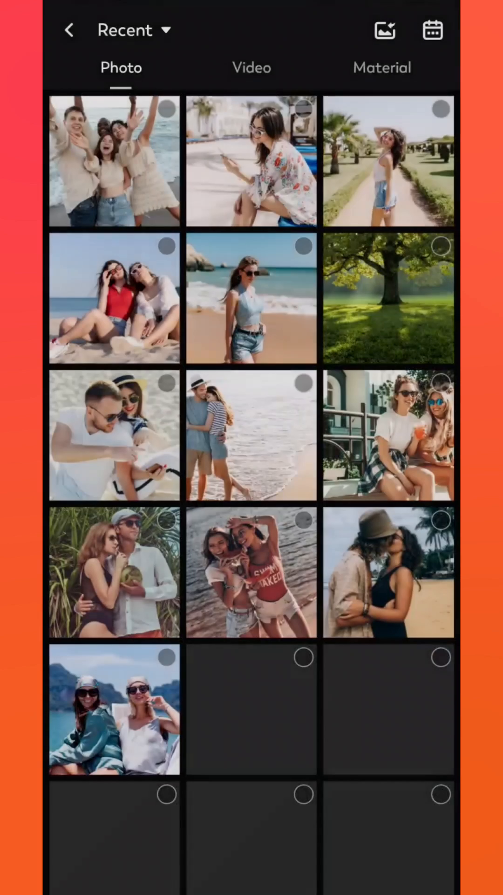
Import the 14-second sunset clip from the Video tab into a new vertical project.
{"action": "left_click", "coordinate": [251, 67]}
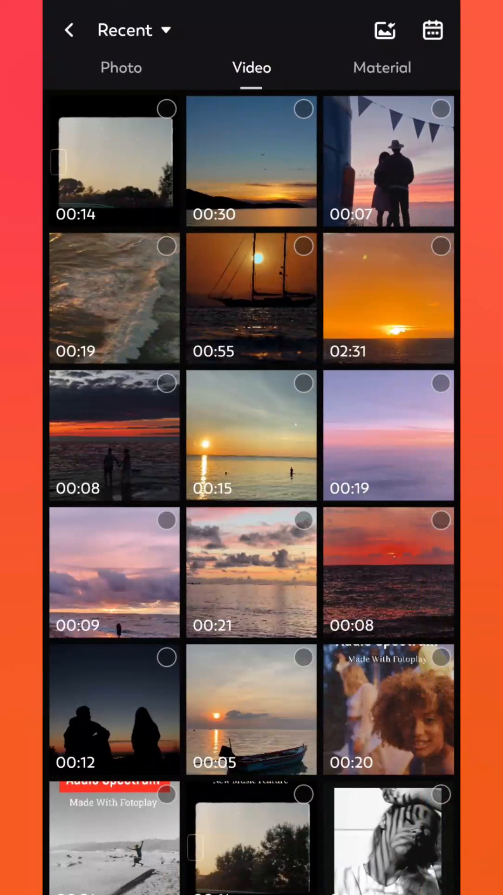
{"action": "left_click", "coordinate": [113, 162]}
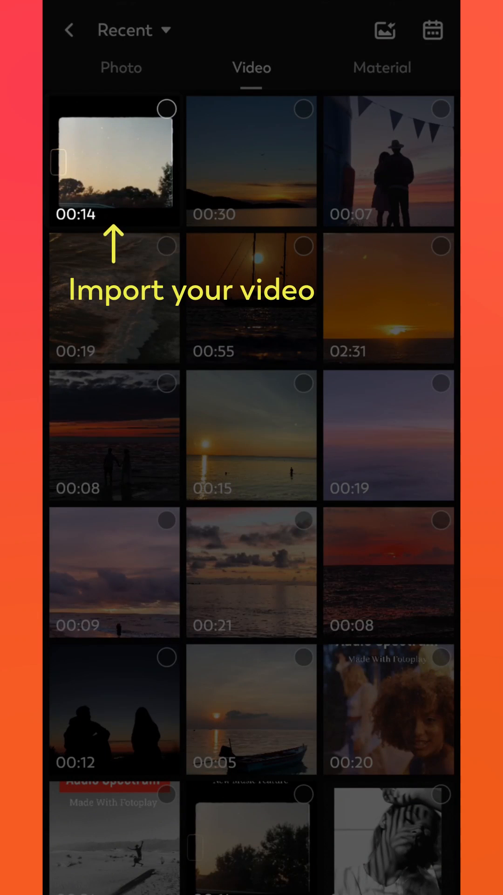
{"action": "left_click", "coordinate": [113, 161]}
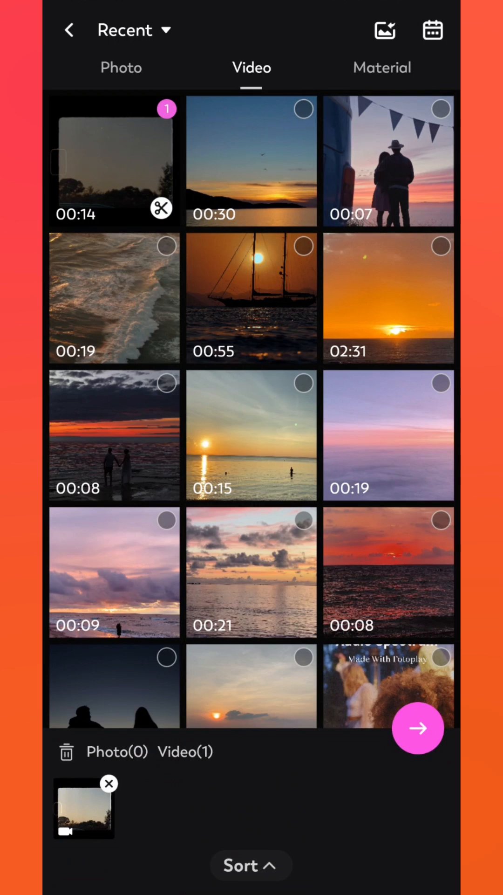
{"action": "left_click", "coordinate": [418, 728]}
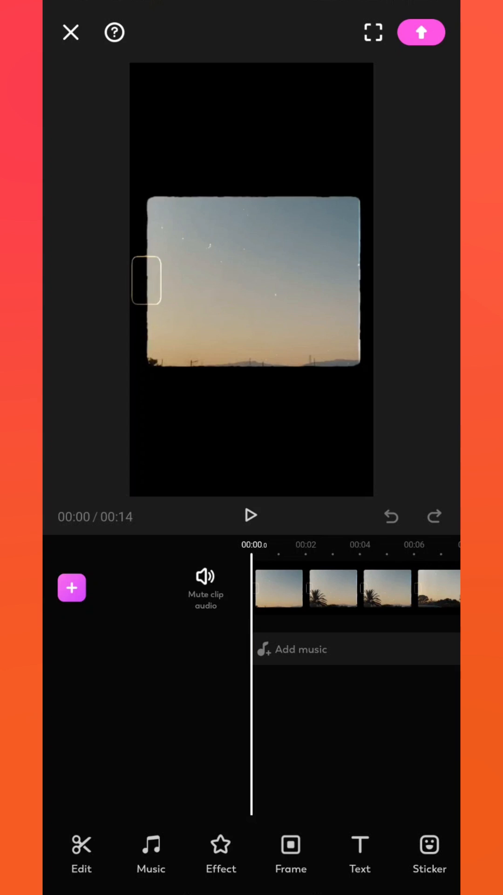
Add the song Gifts of Love as a music track beneath the sunset clip.
{"action": "left_click", "coordinate": [151, 854]}
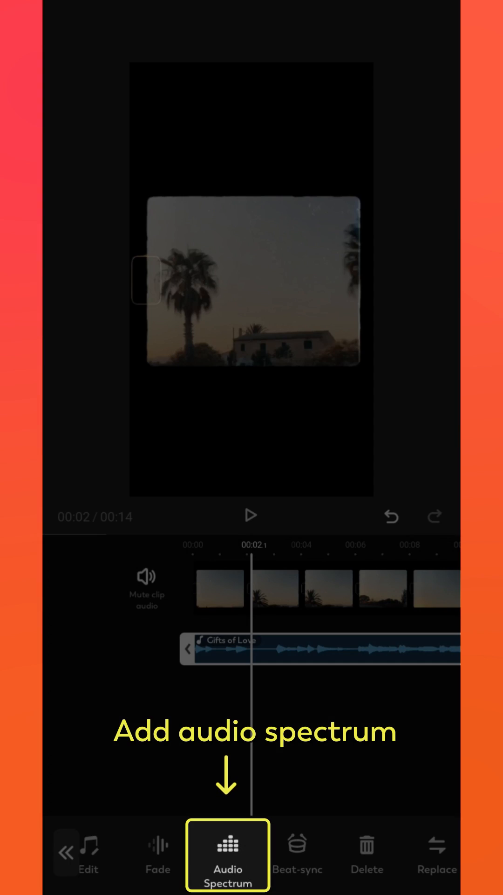
Apply audio spectrum style 7 with pink and white dotted bars to the music track.
{"action": "left_click", "coordinate": [227, 856]}
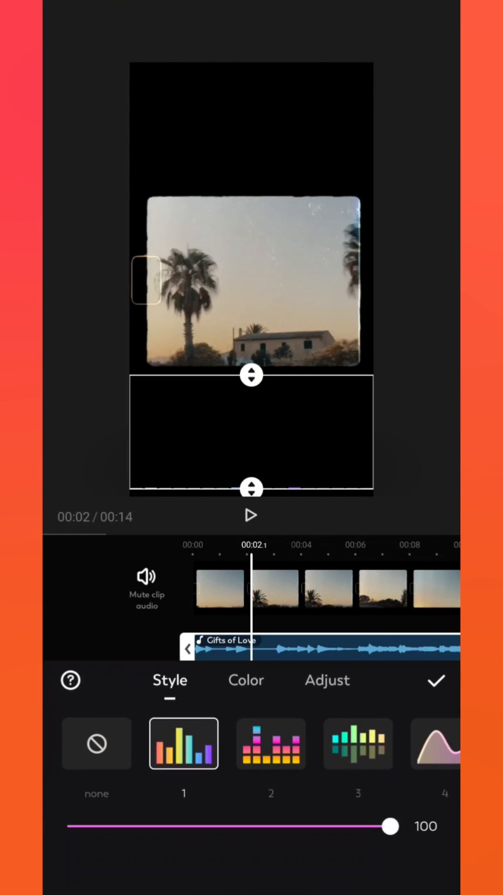
{"action": "scroll", "scroll_direction": "left", "scroll_amount": 3}
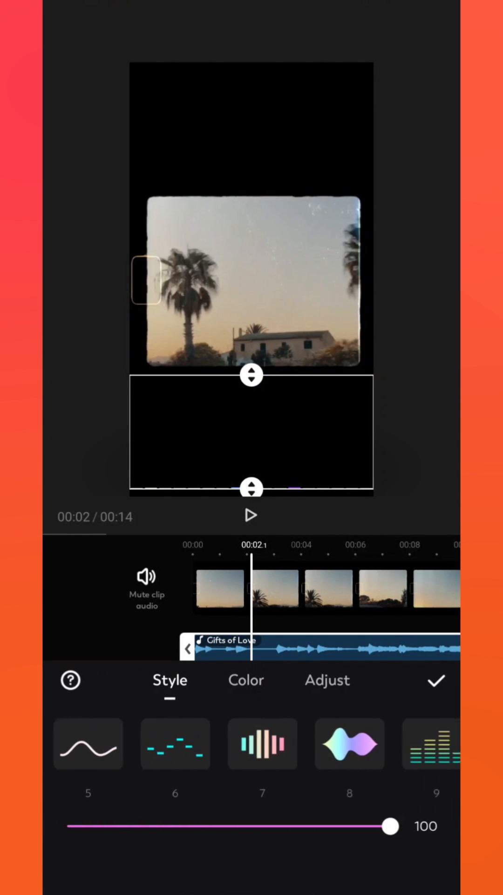
{"action": "left_click", "coordinate": [262, 744]}
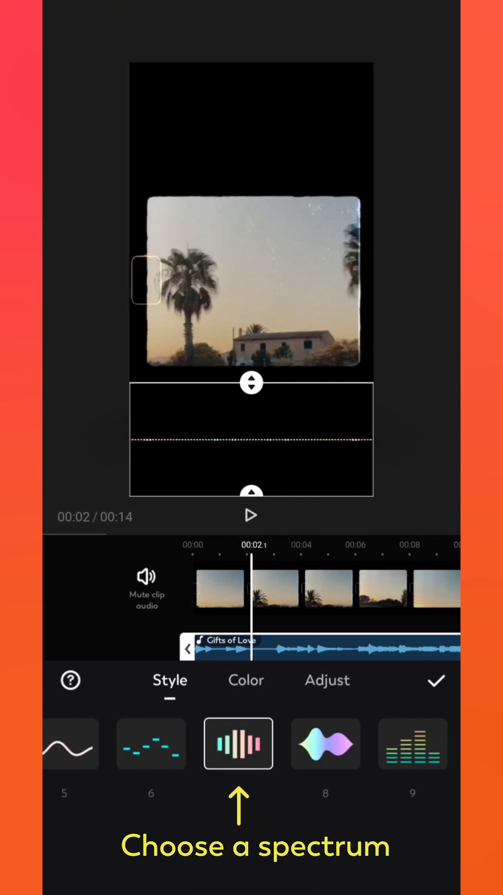
{"action": "left_click", "coordinate": [246, 680]}
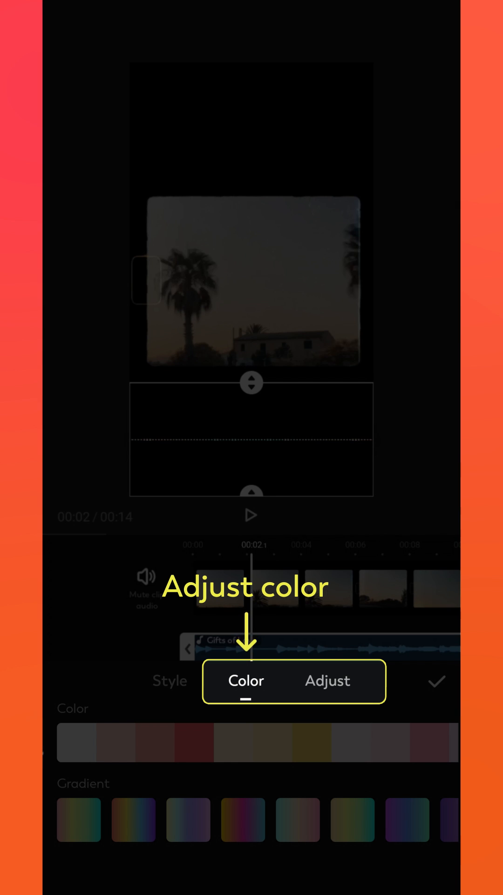
{"action": "left_click", "coordinate": [170, 680]}
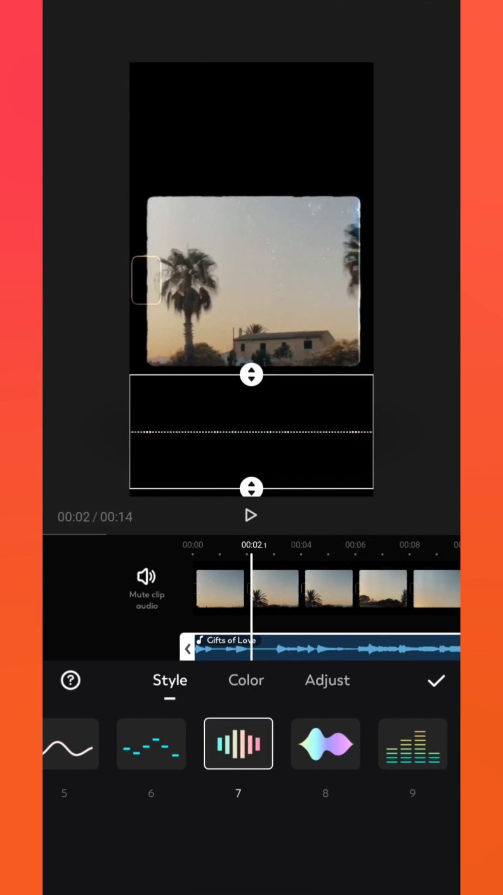
{"action": "left_click", "coordinate": [436, 680]}
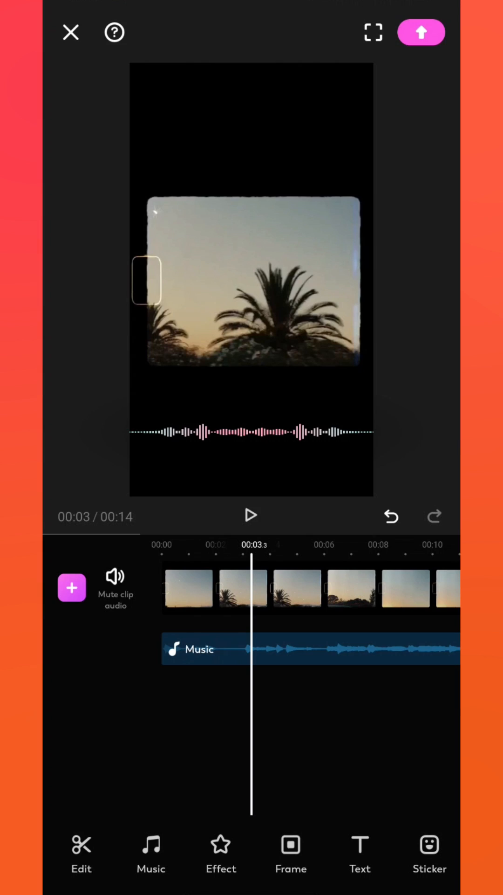
Add an uppercase SUNSET title in the AbhayaLibre serif font and preview the video.
{"action": "left_click", "coordinate": [359, 854]}
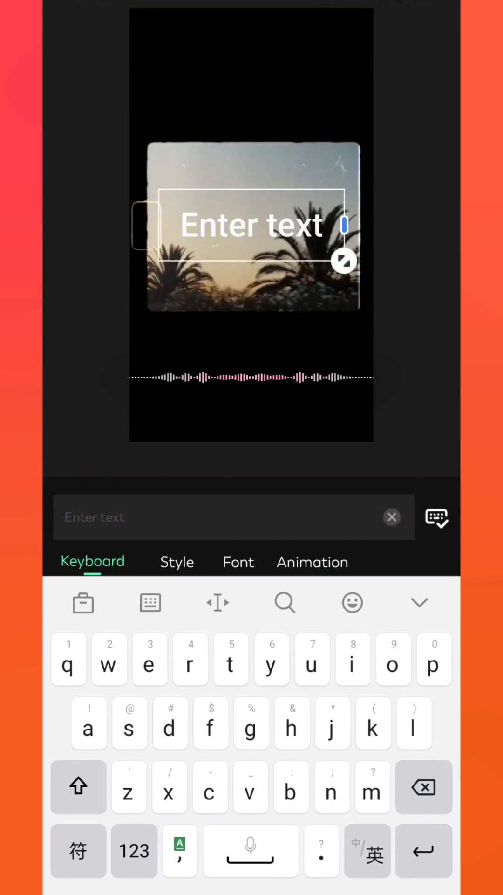
{"action": "type", "text": "sunset"}
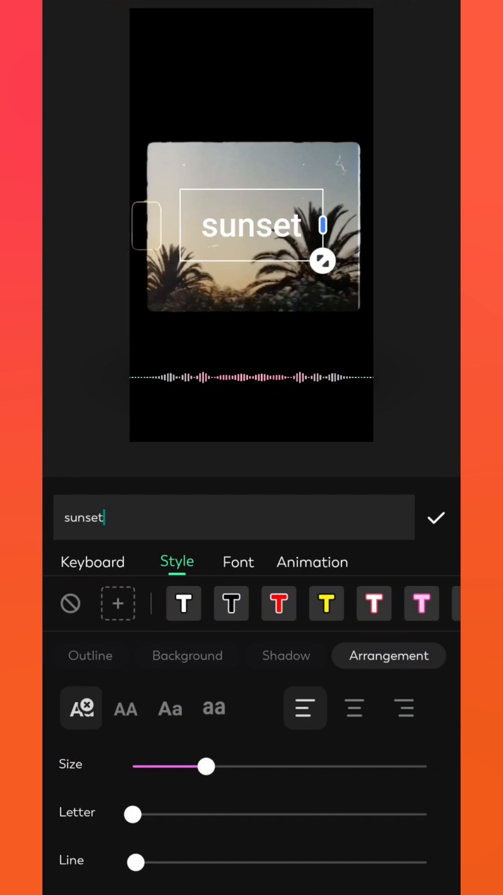
{"action": "left_click", "coordinate": [238, 562]}
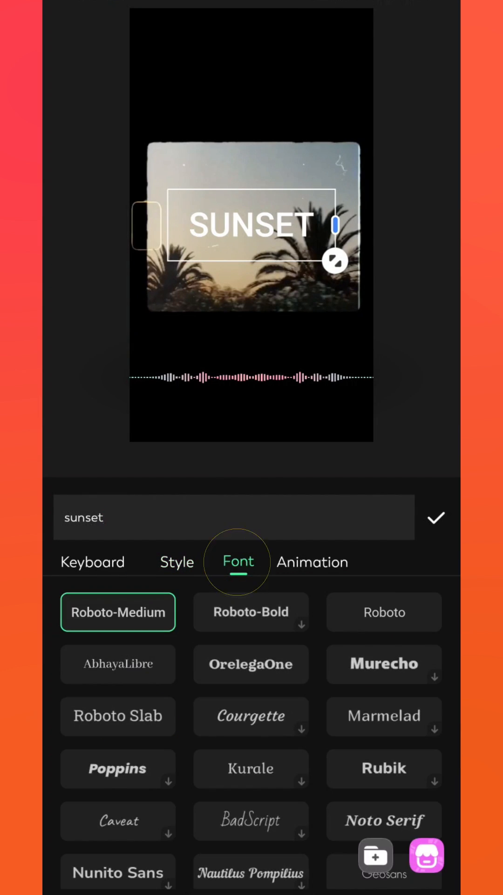
{"action": "left_click", "coordinate": [119, 663]}
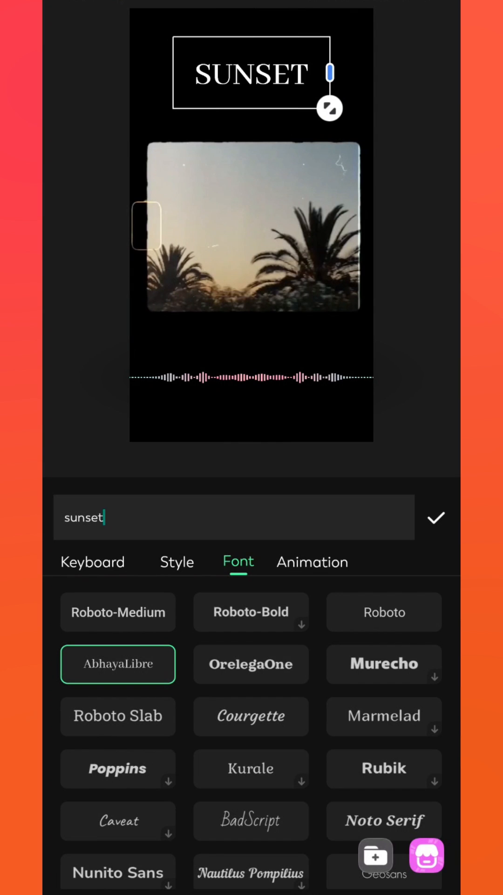
{"action": "left_click", "coordinate": [436, 517]}
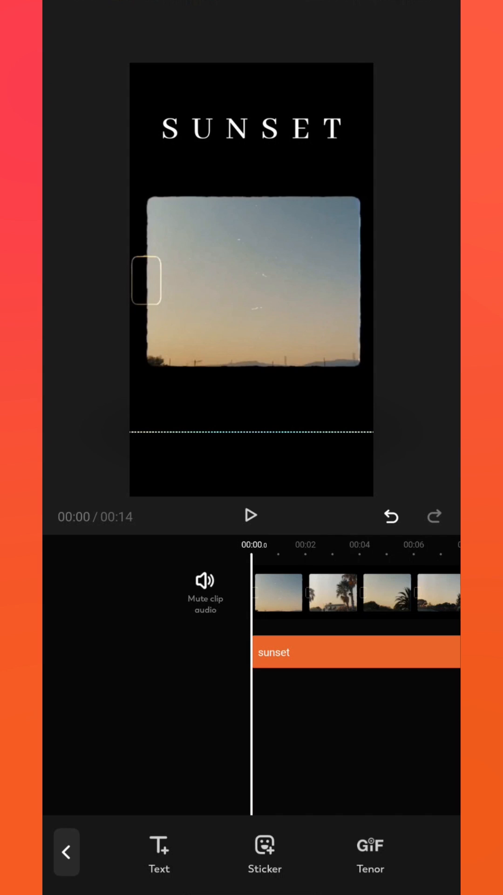
{"action": "left_click", "coordinate": [251, 515]}
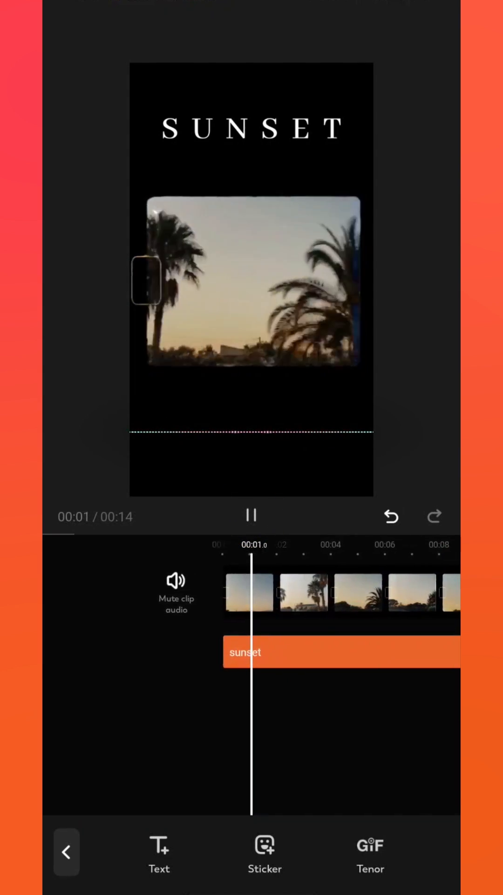